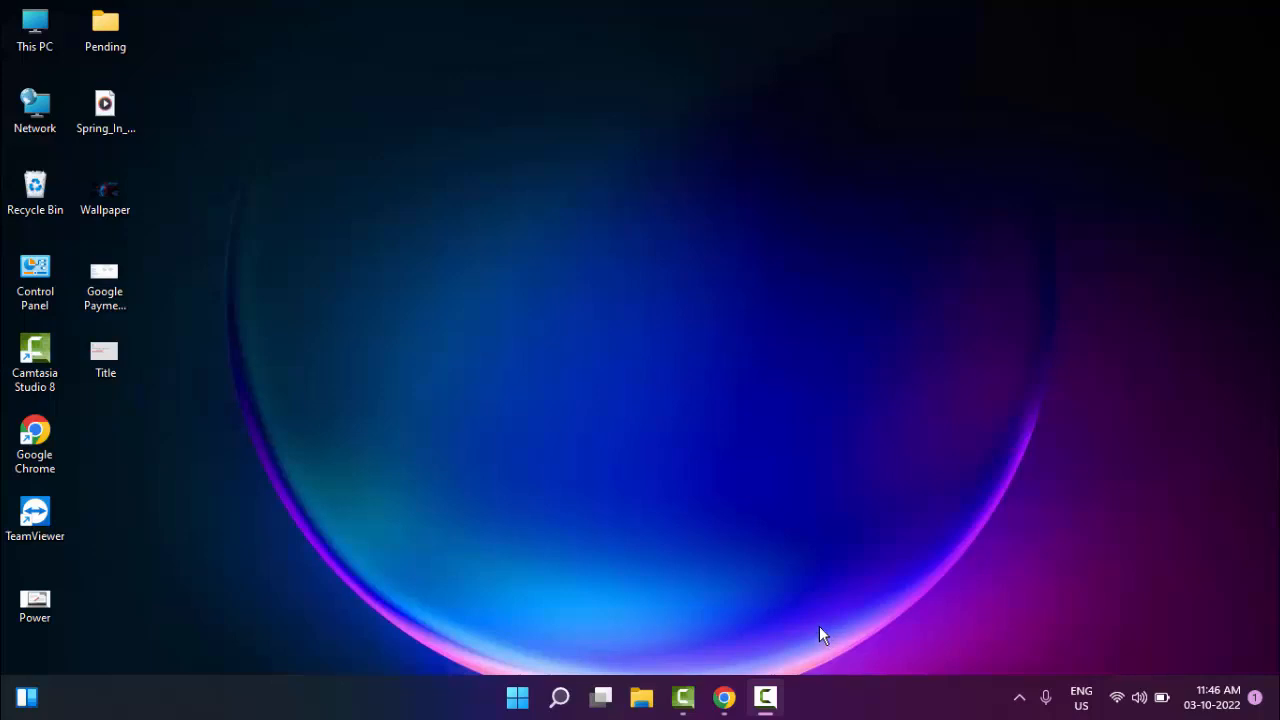
mouse_move(785, 625)
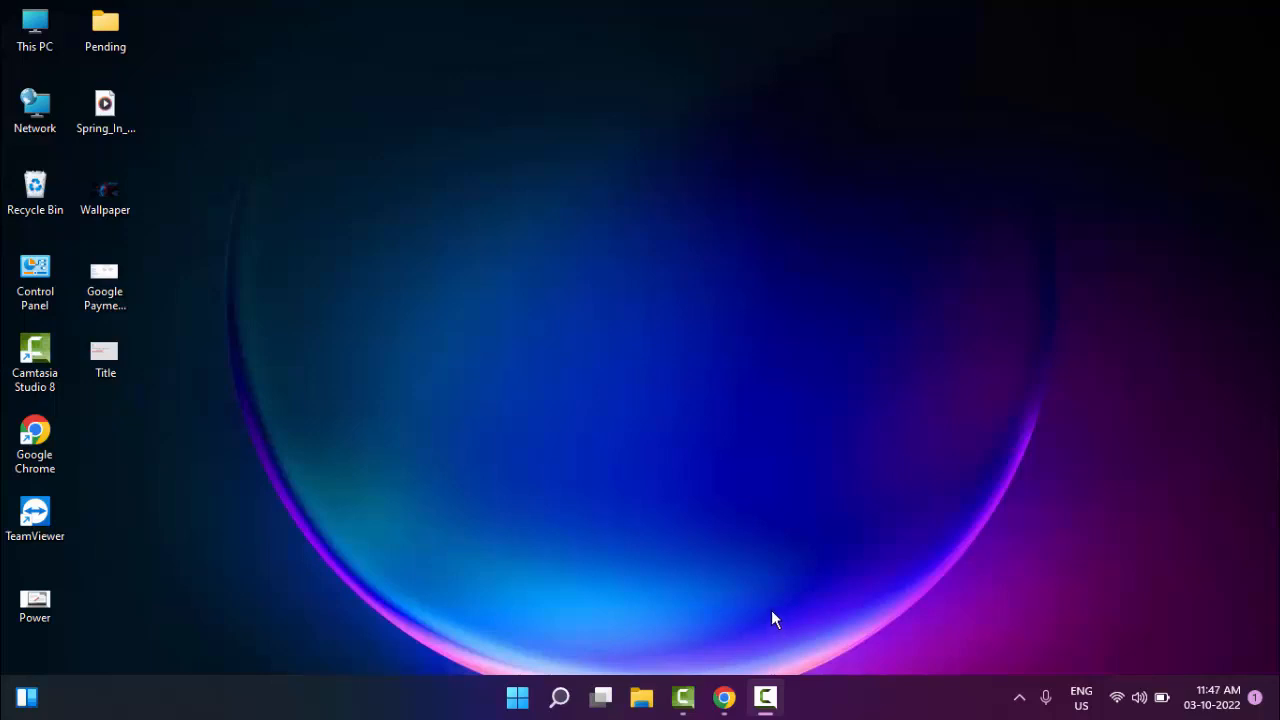
mouse_move(590, 611)
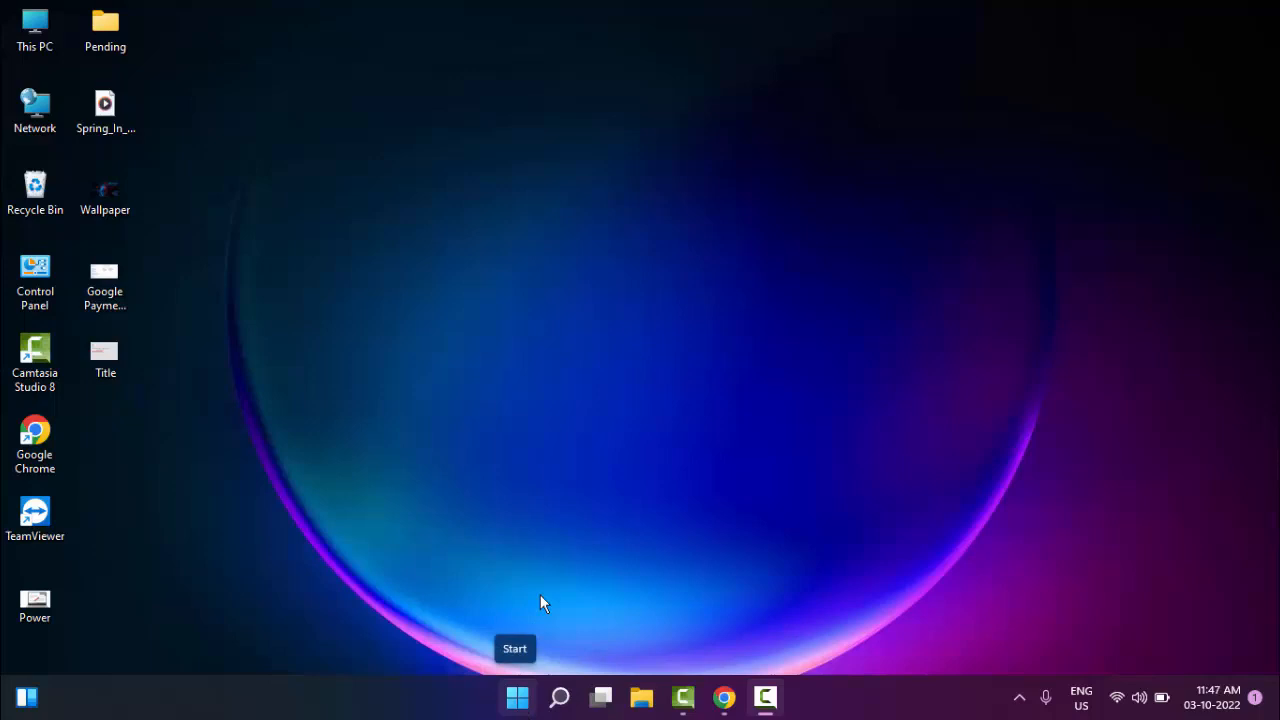
mouse_move(517, 697)
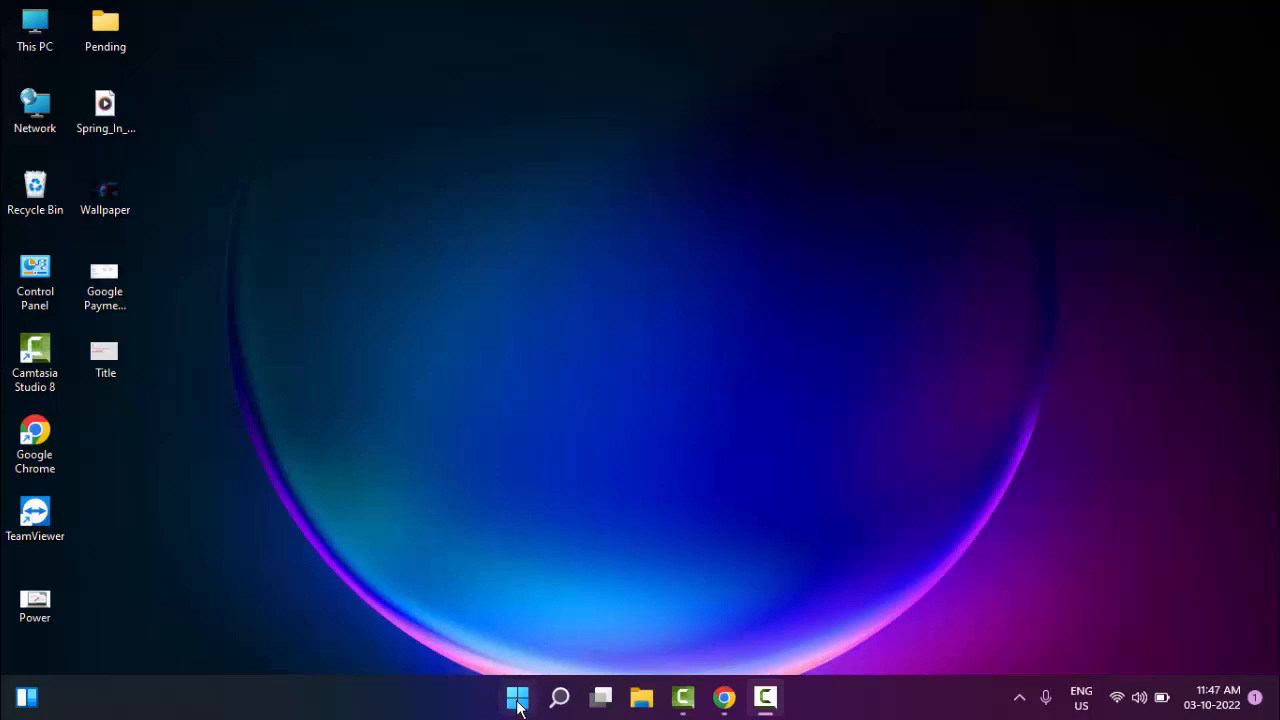
Launch Windows Settings from the Start button's right-click quick link menu.
right_click(517, 697)
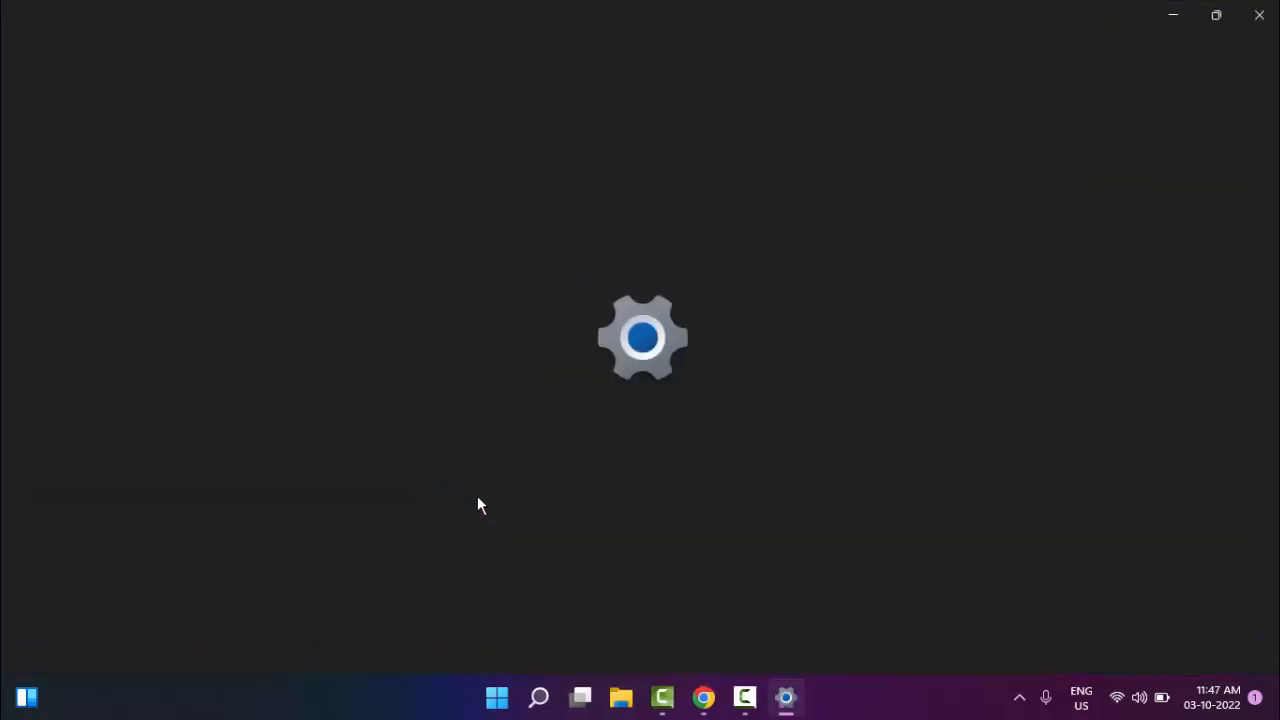
mouse_move(469, 493)
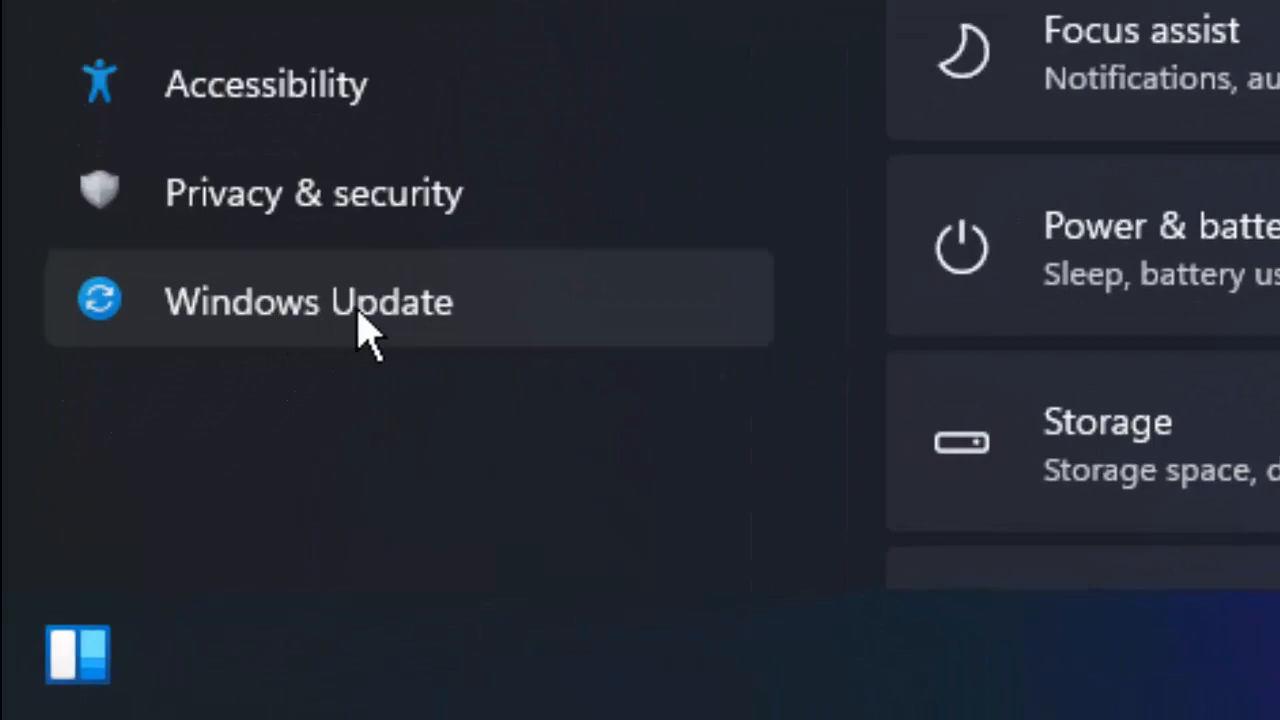
mouse_move(352, 360)
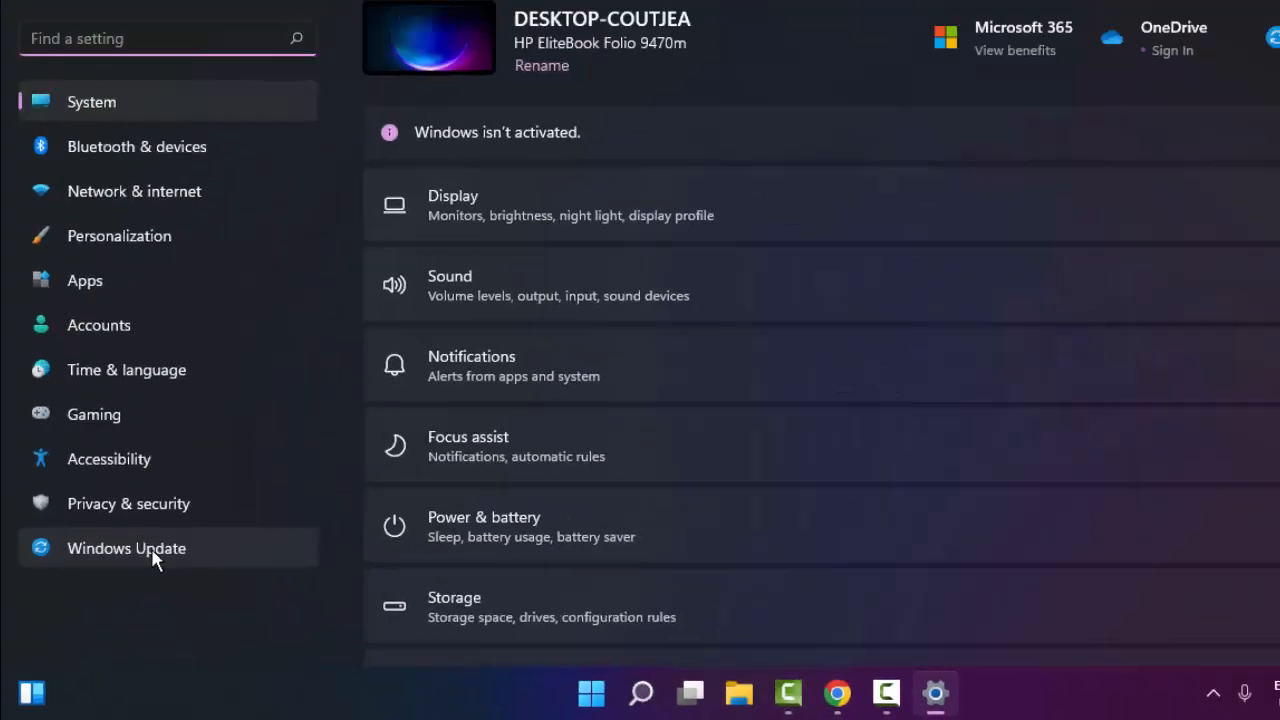
Run Check for updates on the Windows Update page, then close the Settings window.
left_click(126, 548)
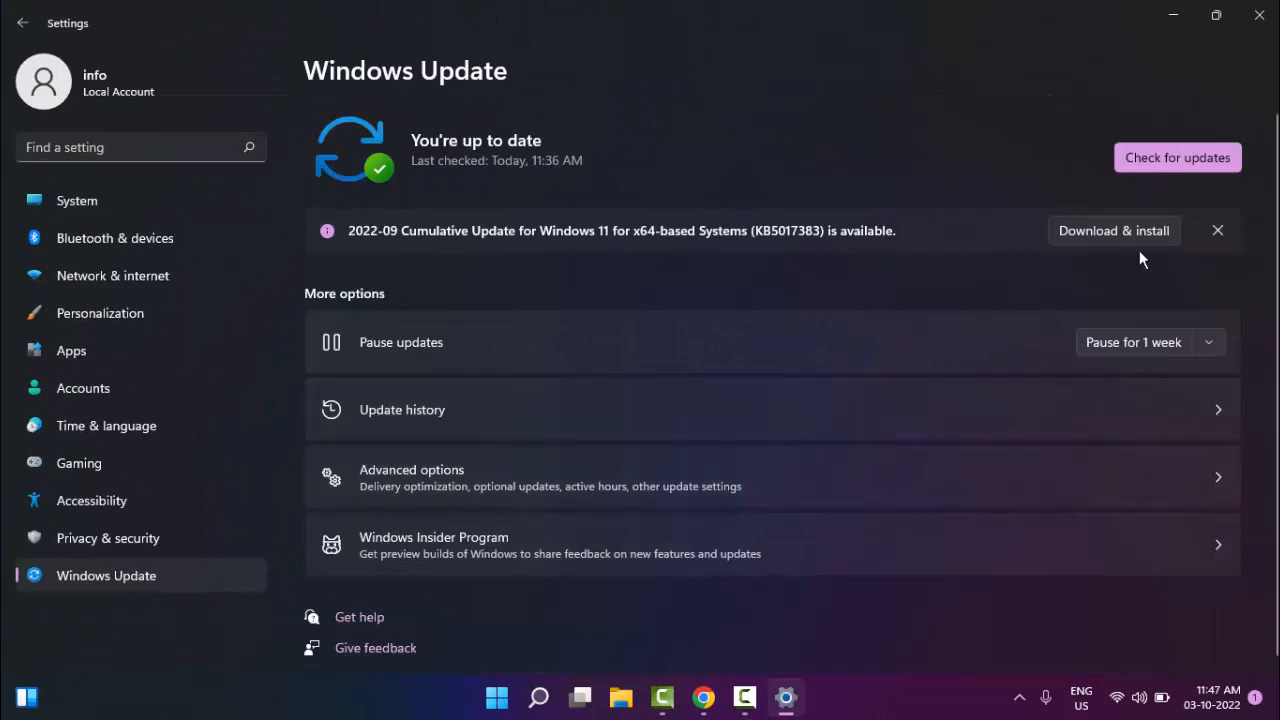
mouse_move(1177, 157)
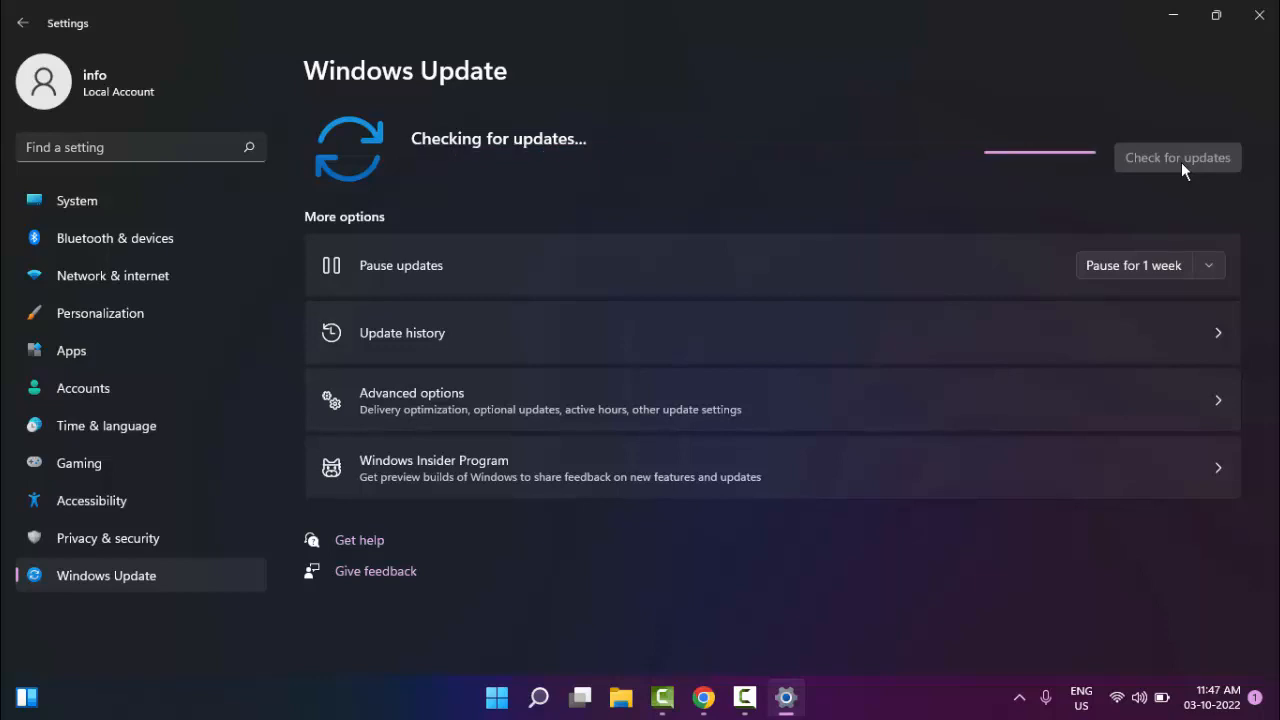
mouse_move(1174, 177)
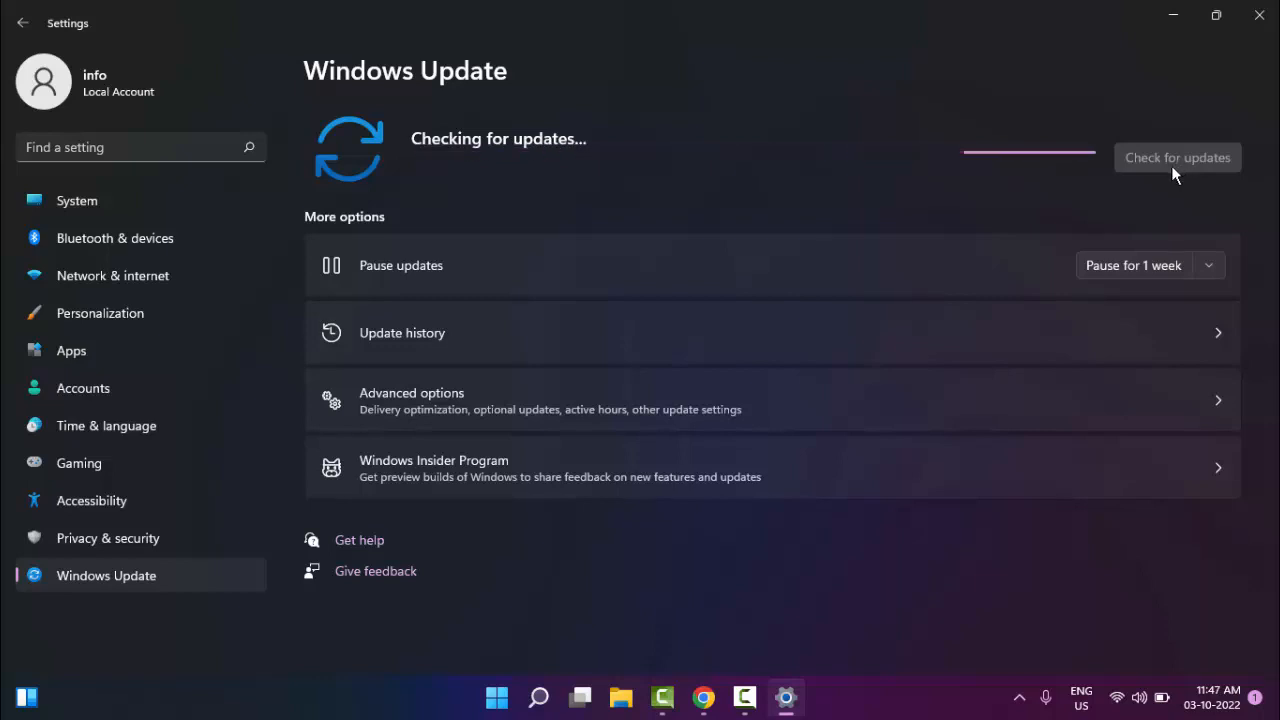
mouse_move(1259, 18)
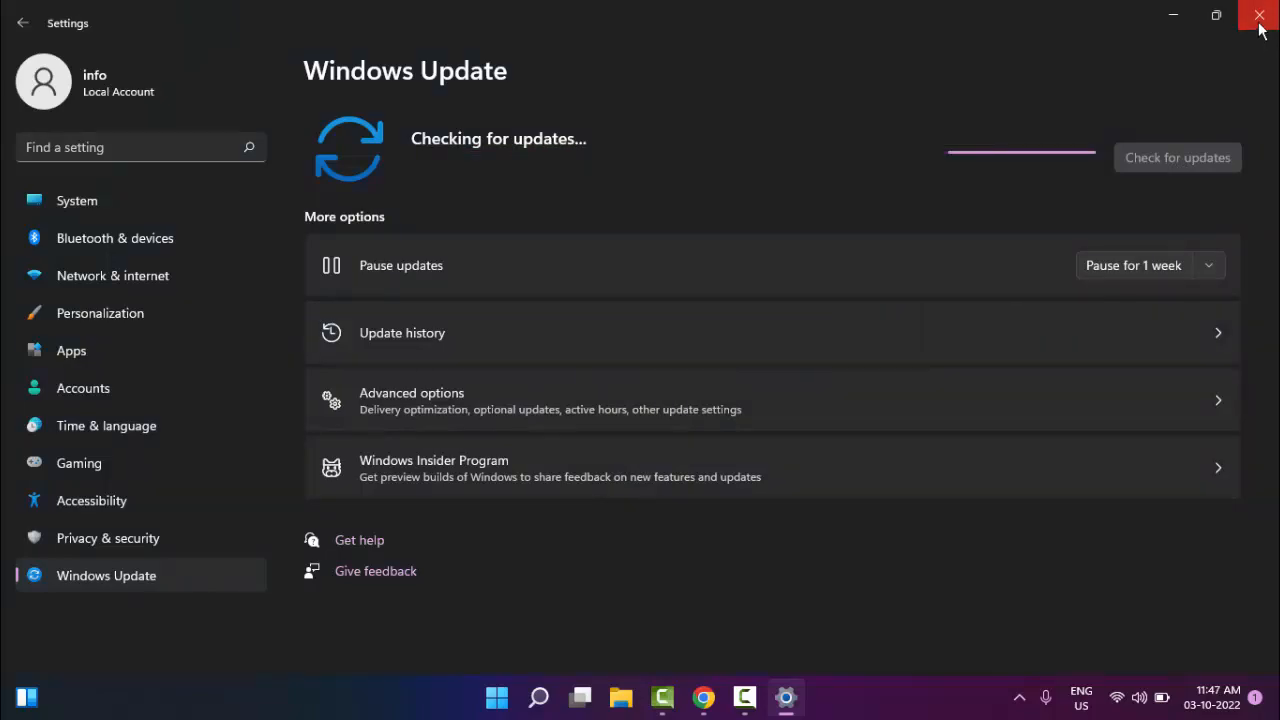
left_click(1259, 16)
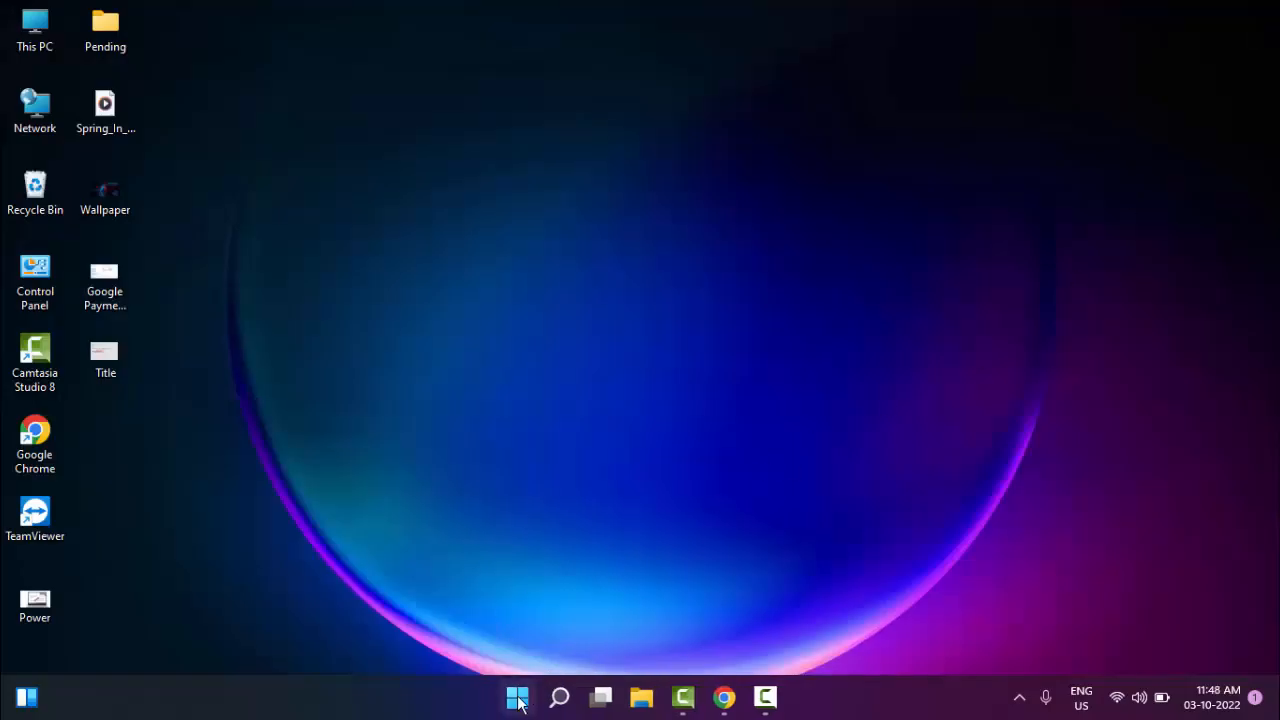
Launch Update driver for Generic PnP Monitor under Monitors in Device Manager.
right_click(517, 697)
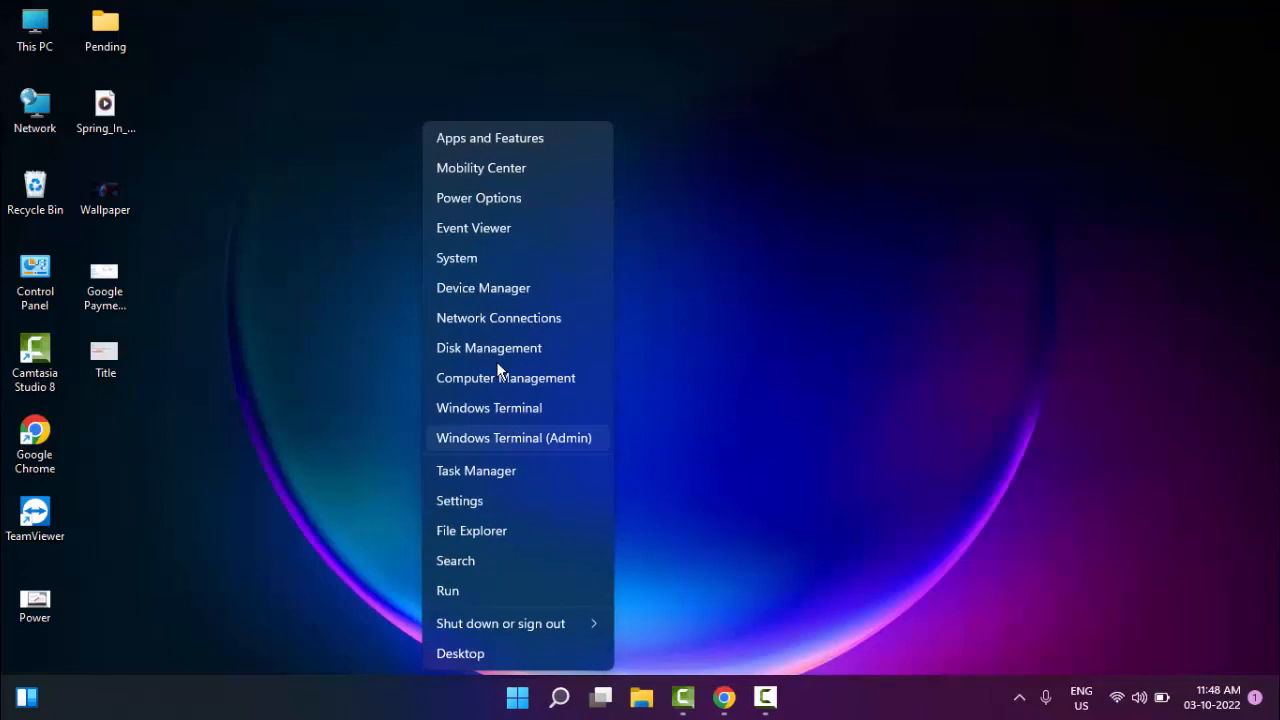
mouse_move(483, 300)
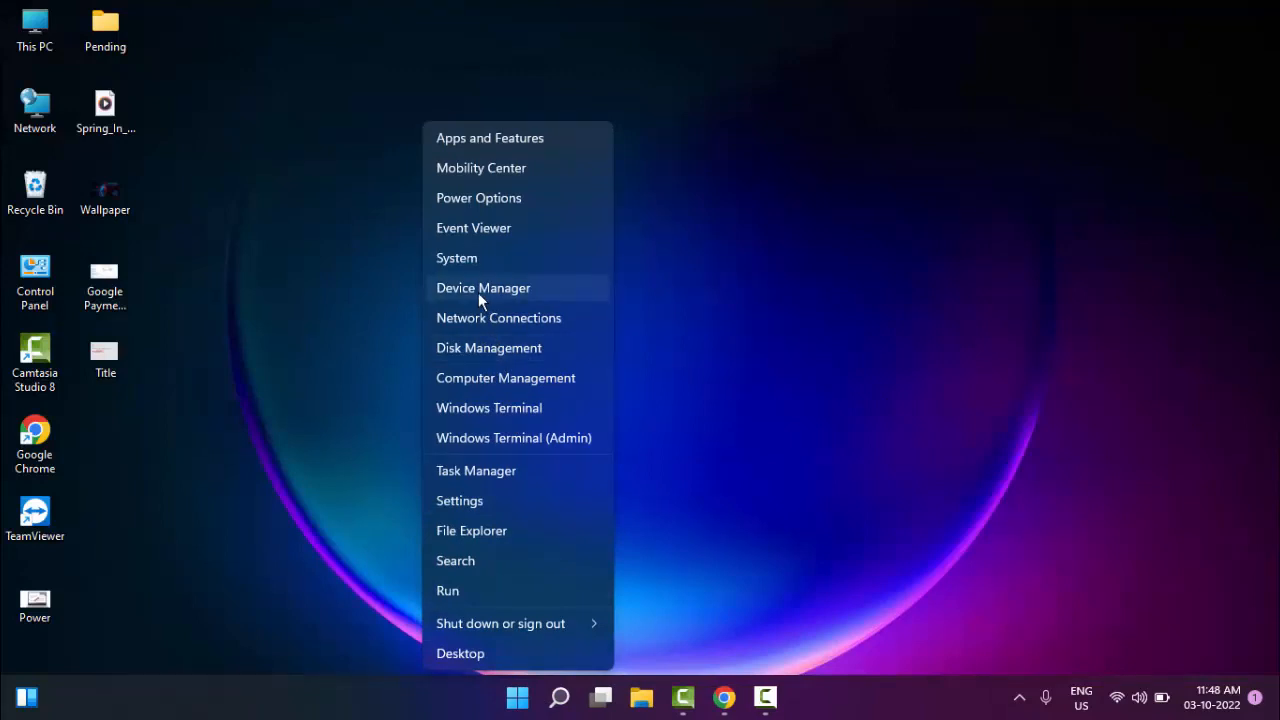
left_click(482, 288)
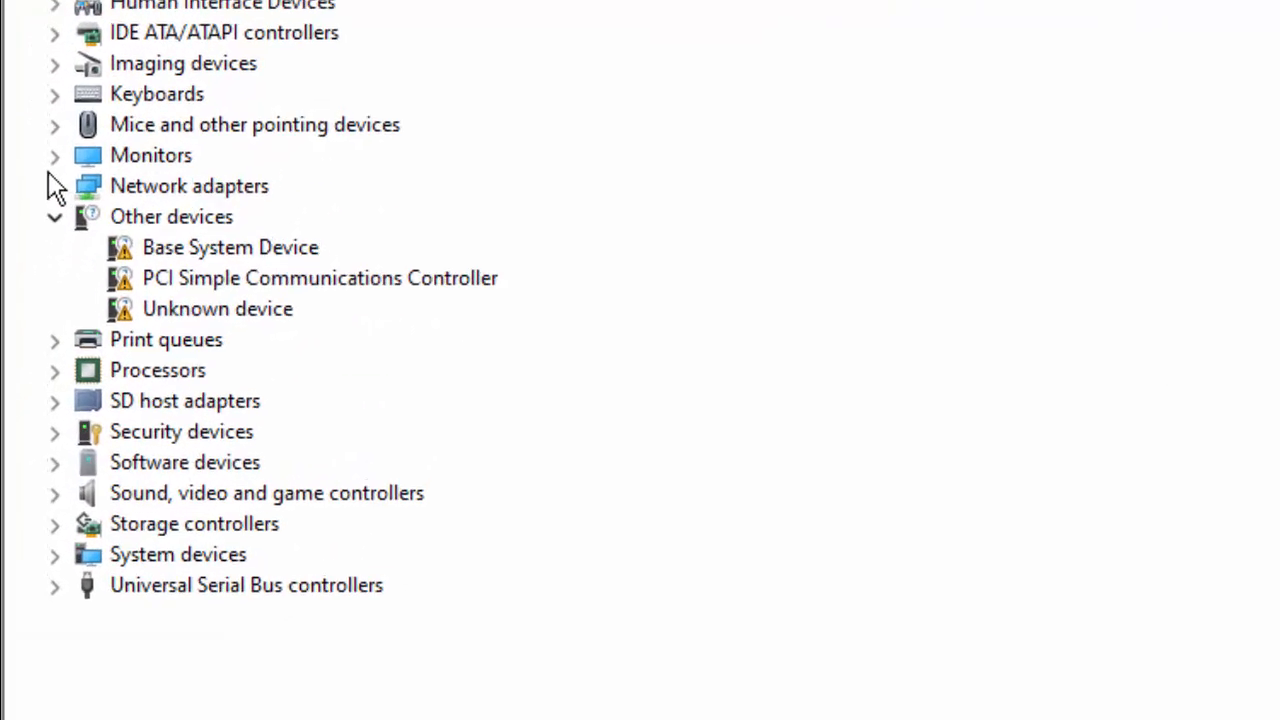
left_click(52, 155)
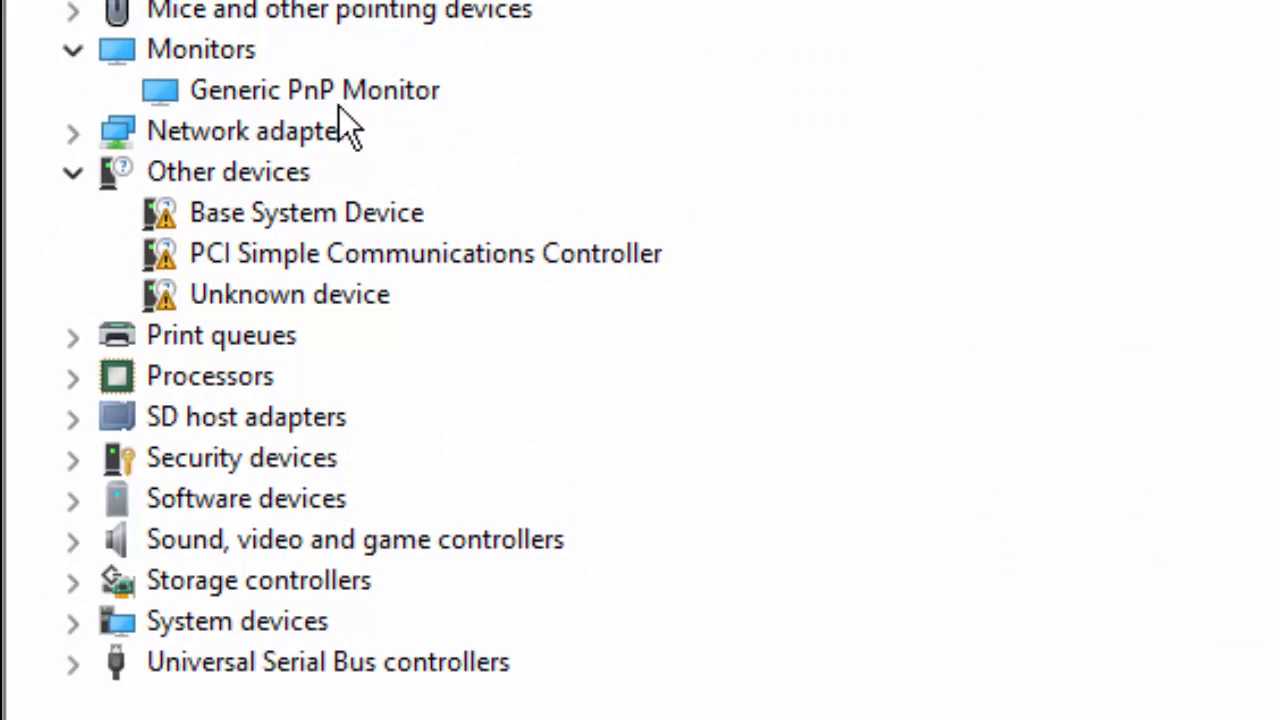
left_click(313, 90)
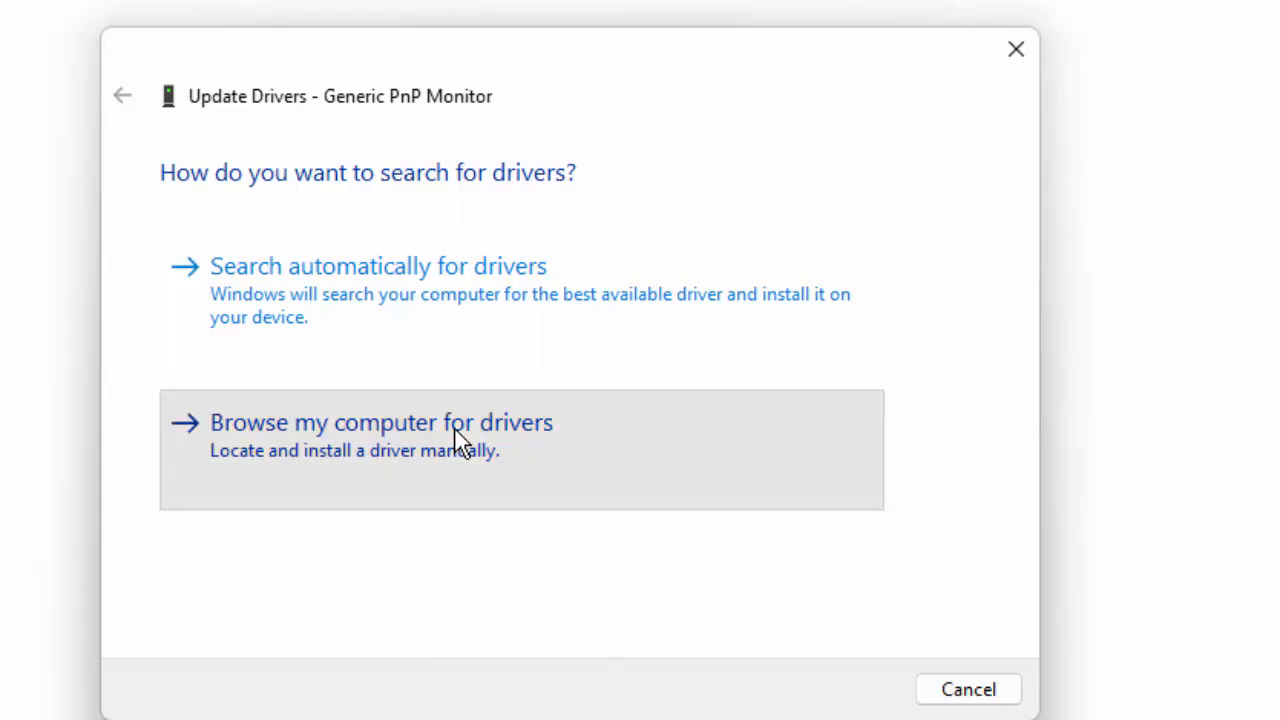
Reinstall the Generic PnP Monitor driver manually, then show Shut Down Windows with Alt+F4.
left_click(383, 422)
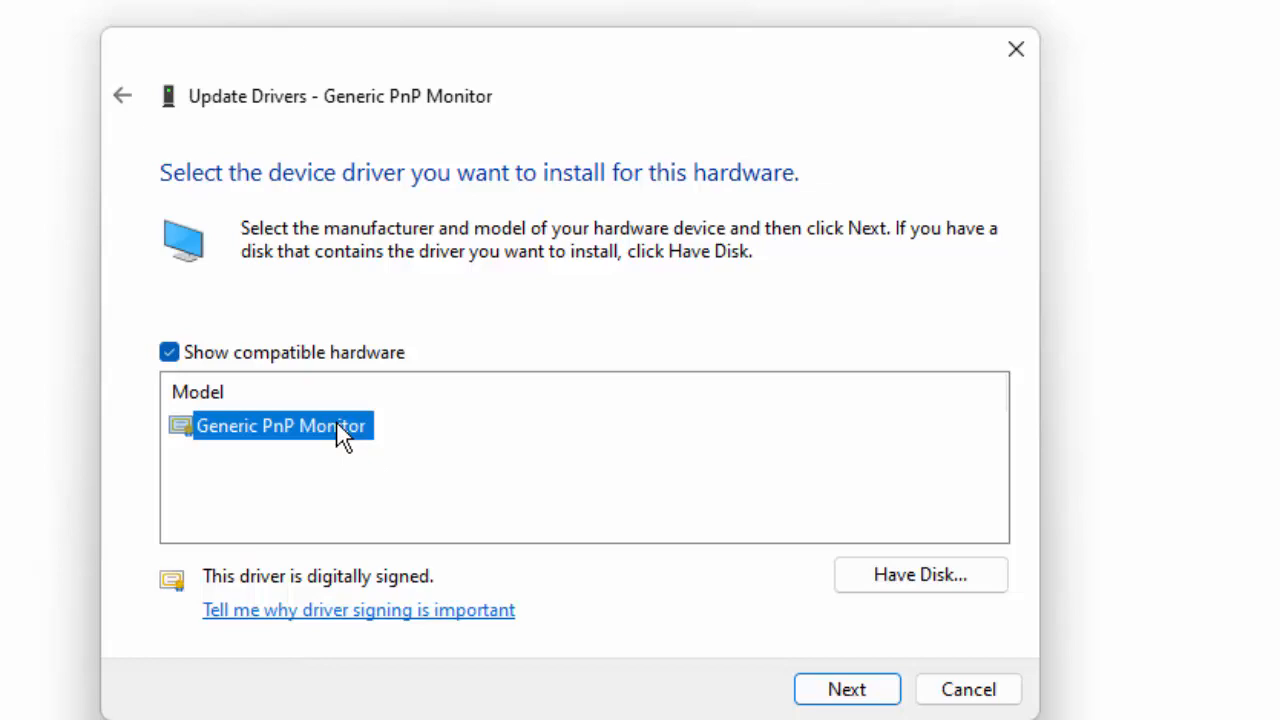
mouse_move(860, 690)
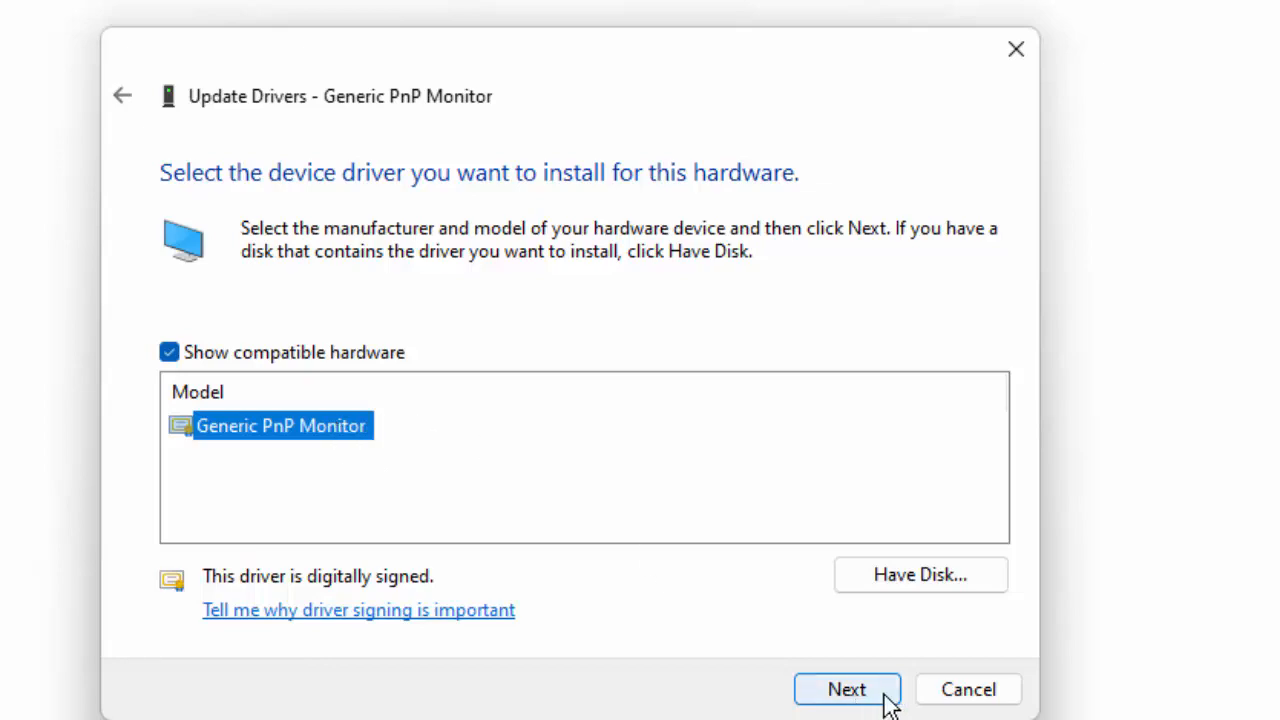
left_click(849, 688)
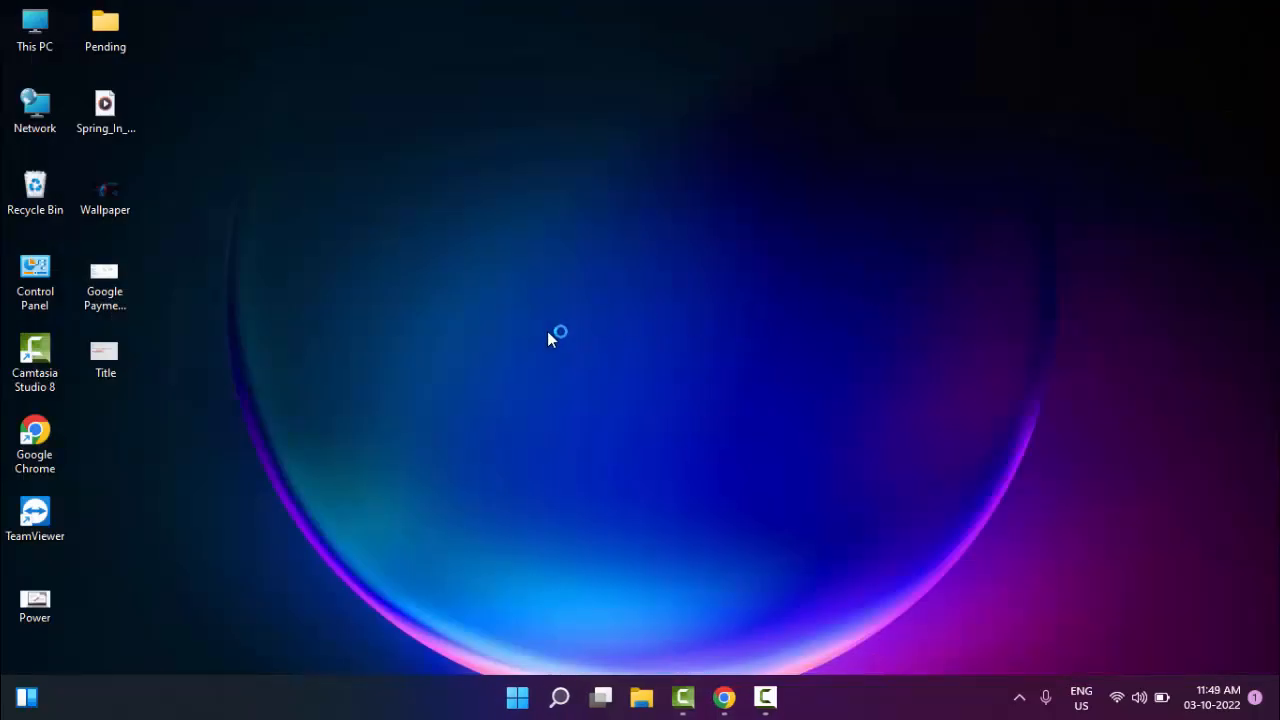
key("Alt+F4")
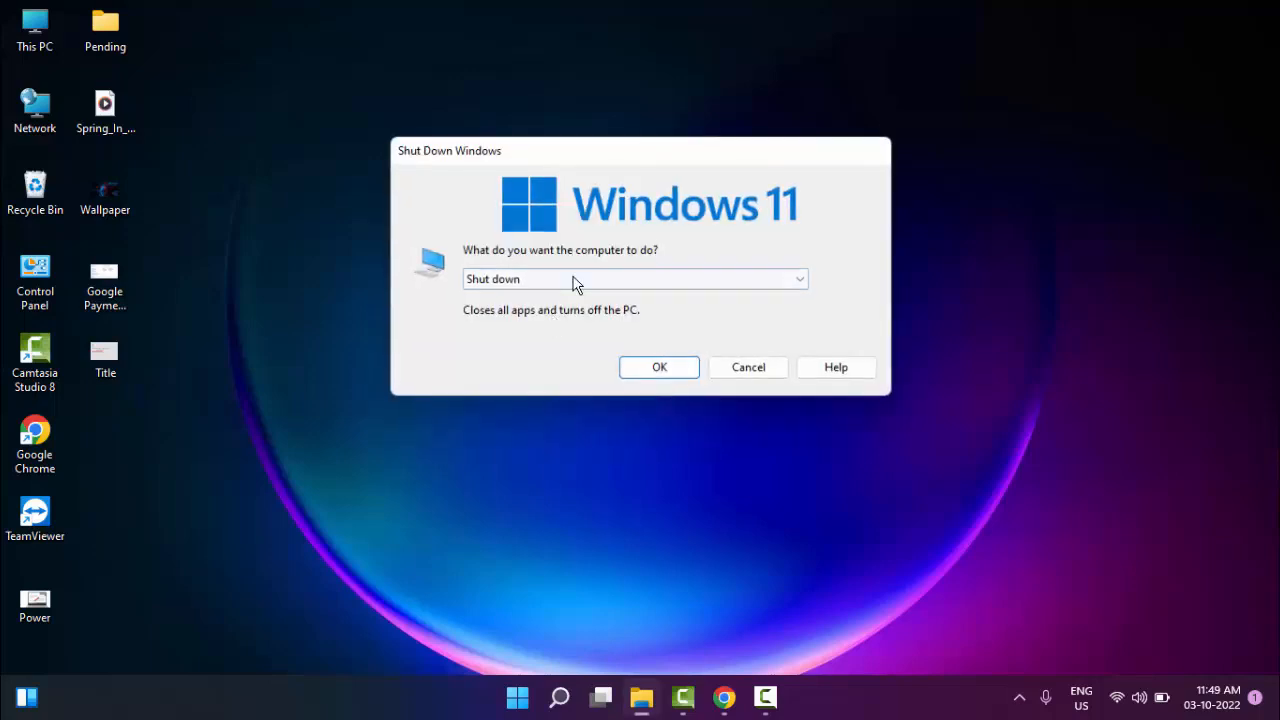